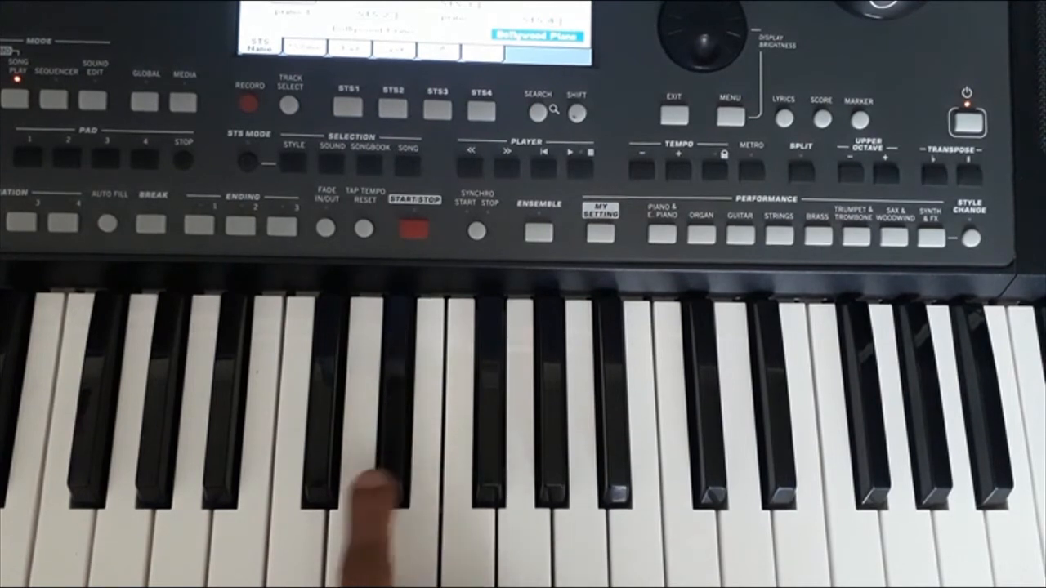
mouse_move(147, 499)
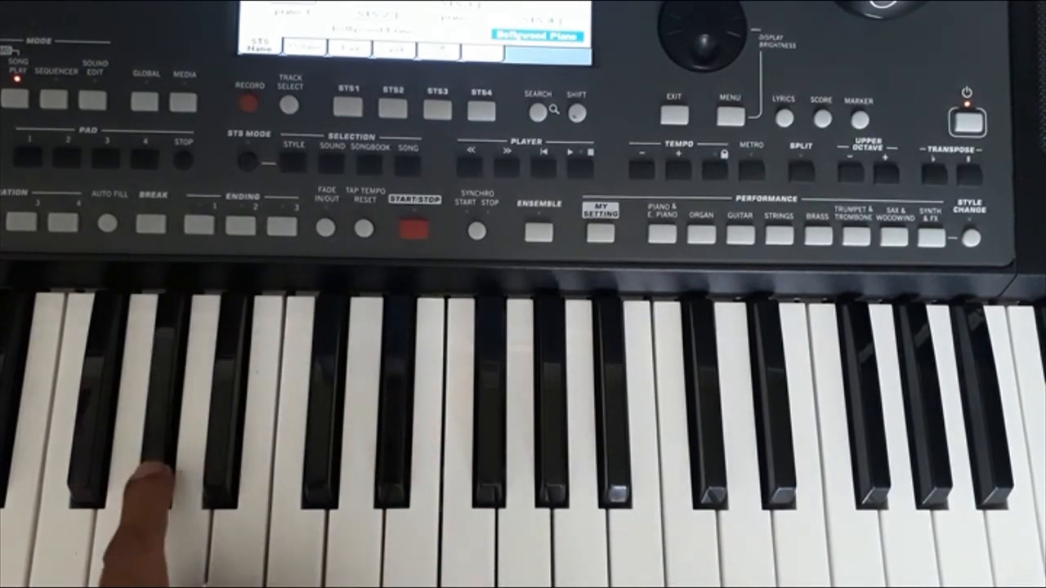